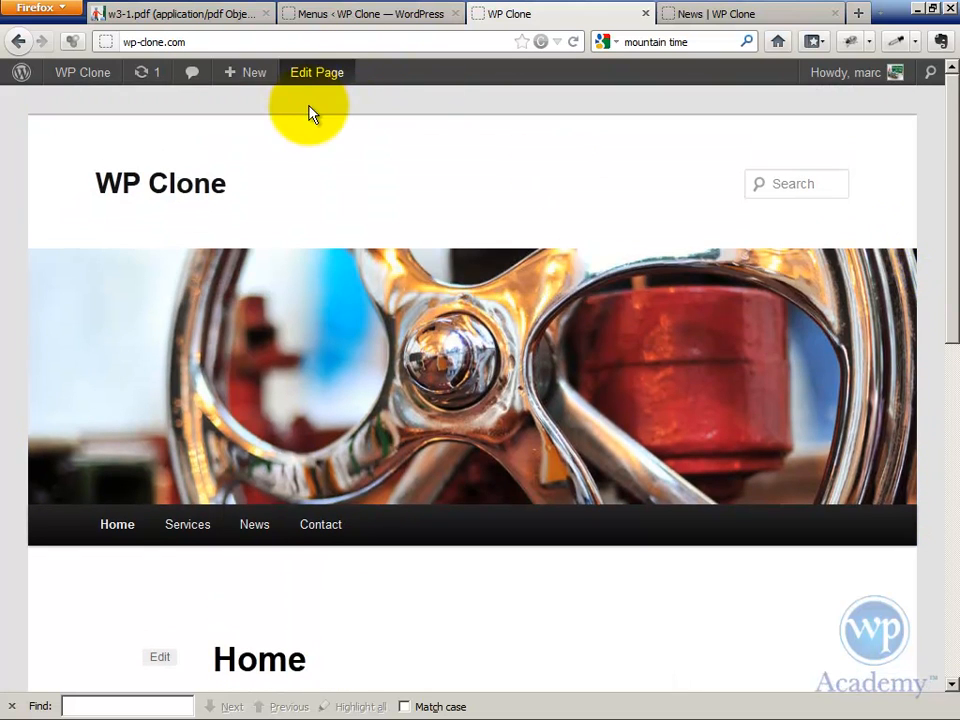
Step: Edit the Home page and add the line 'We provide great Website Design and Hosting'
{"action": "scroll", "scroll_direction": "down", "scroll_amount": 3}
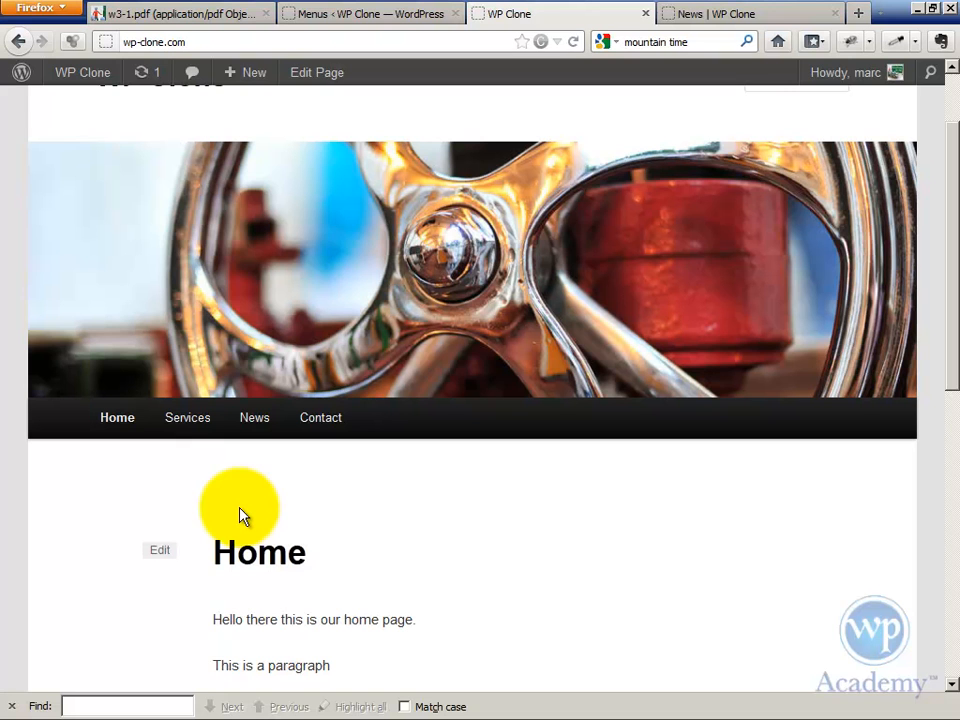
{"action": "mouse_move", "coordinate": [317, 72]}
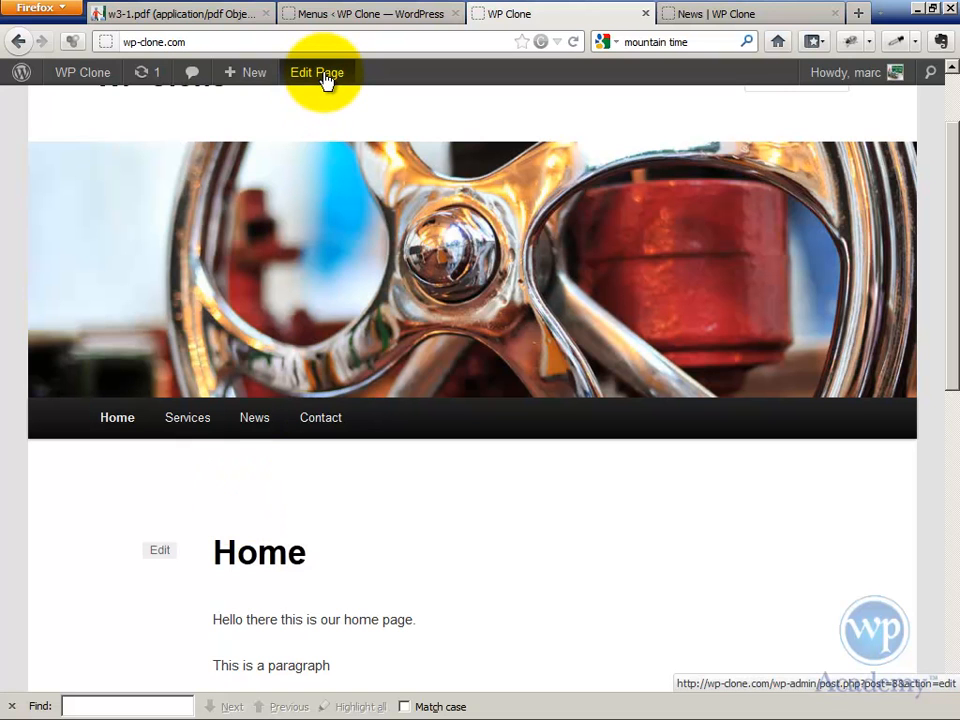
{"action": "left_click", "coordinate": [317, 72]}
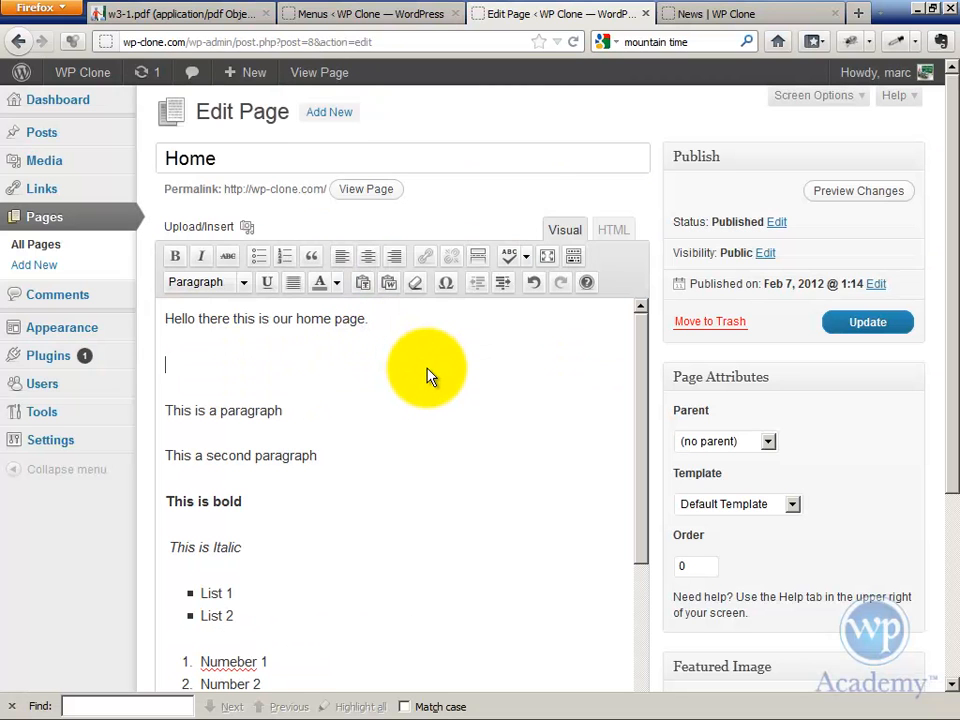
{"action": "type", "text": "We pr"}
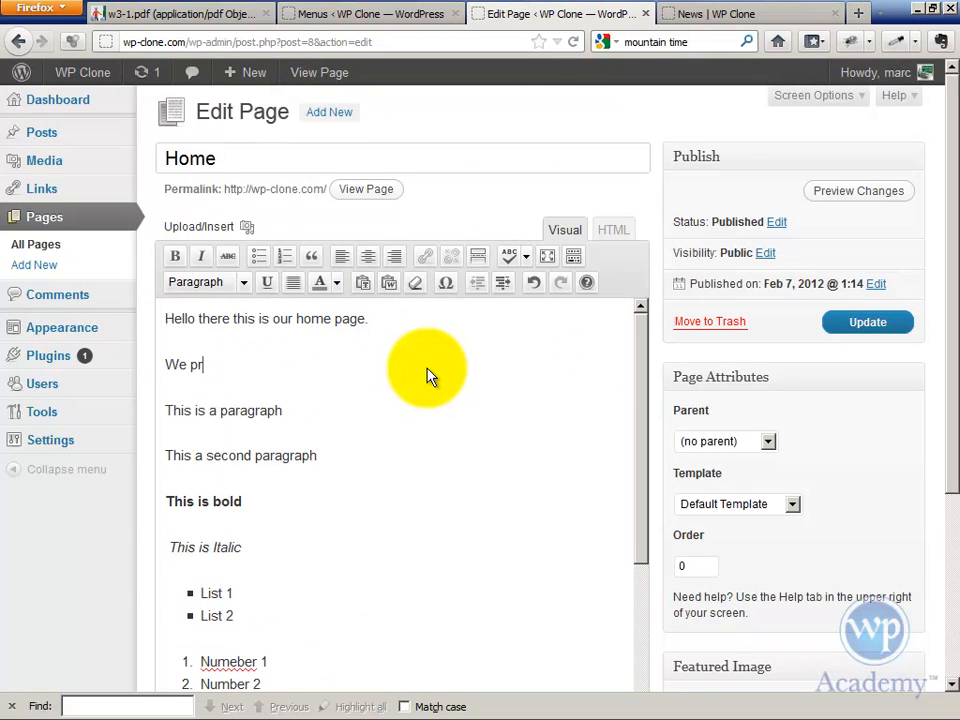
{"action": "type", "text": "ovide great Website Desn"}
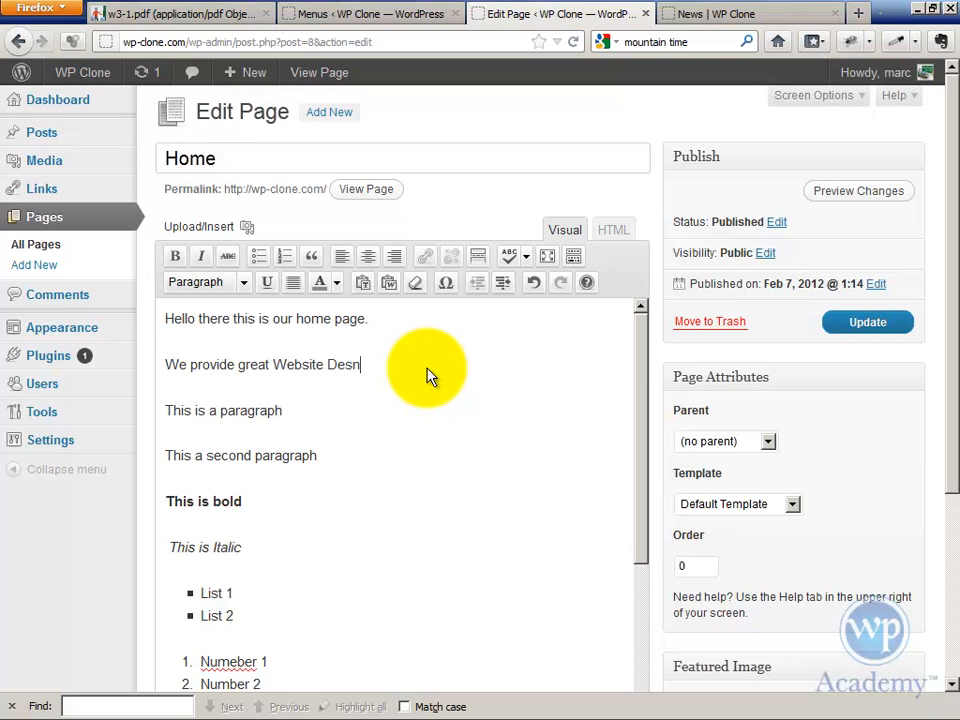
{"action": "type", "text": "ign and Hosting"}
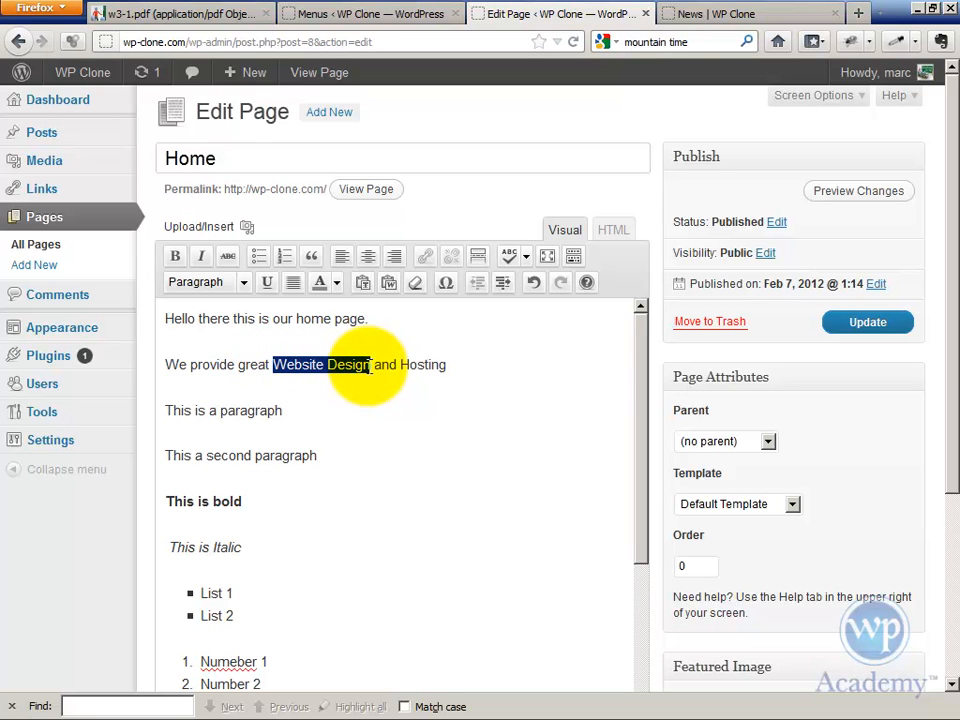
{"action": "mouse_move", "coordinate": [465, 345]}
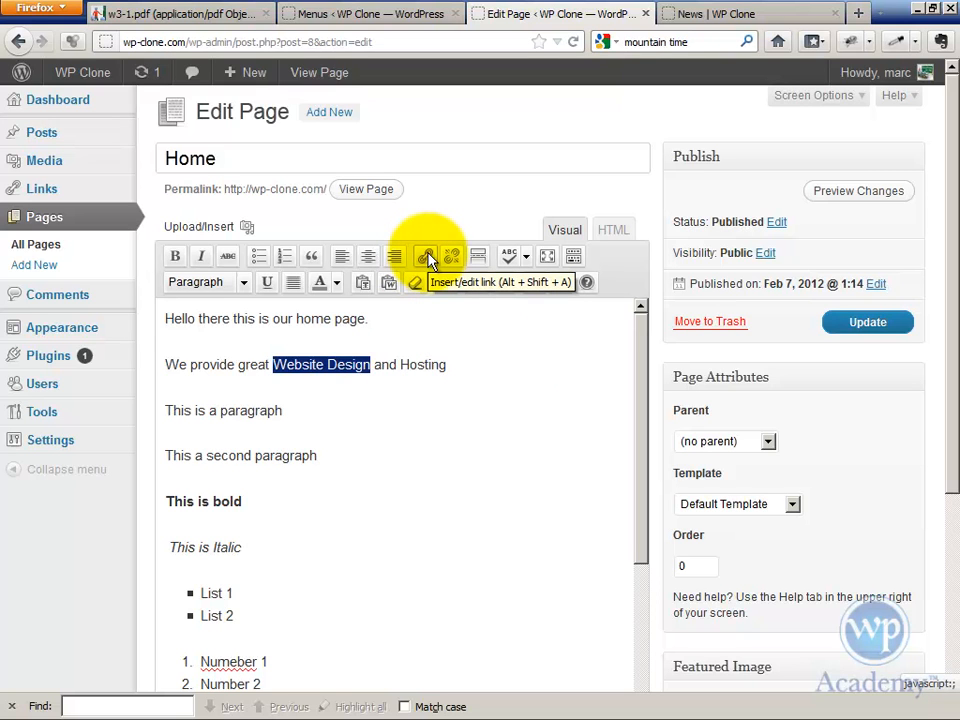
Step: Link 'Website Design' to the existing Website design page
{"action": "left_click", "coordinate": [427, 256]}
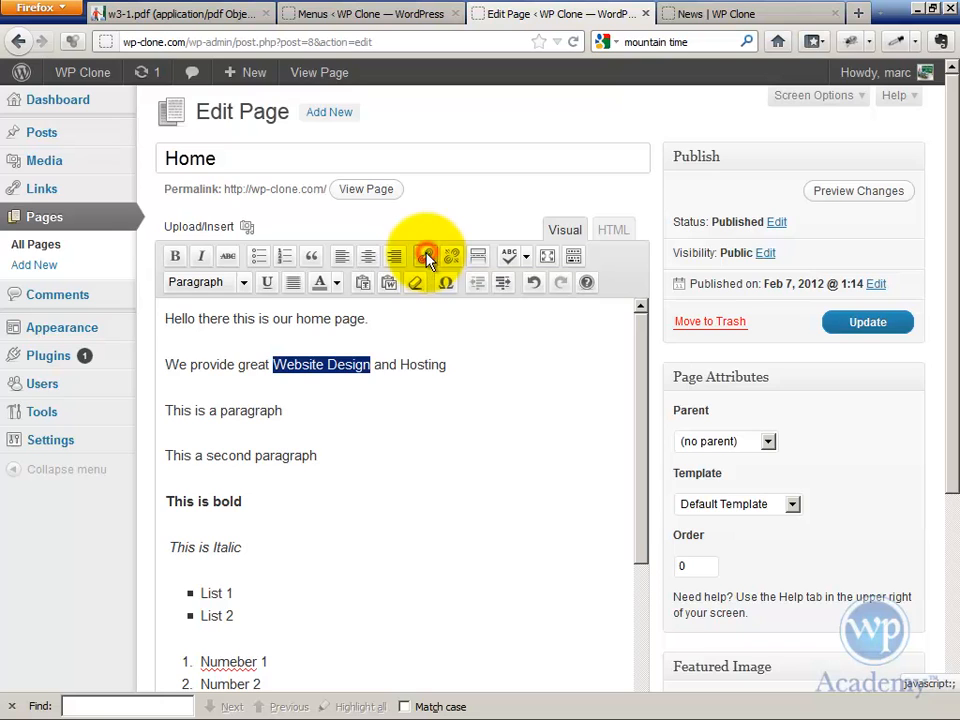
{"action": "left_click", "coordinate": [425, 256]}
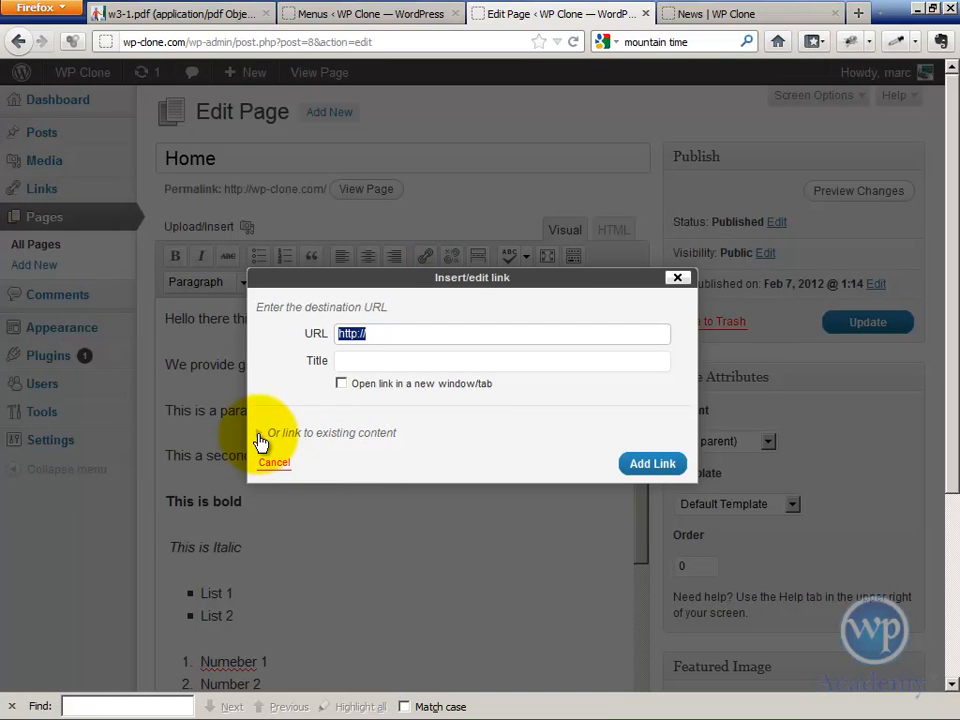
{"action": "left_click", "coordinate": [270, 432]}
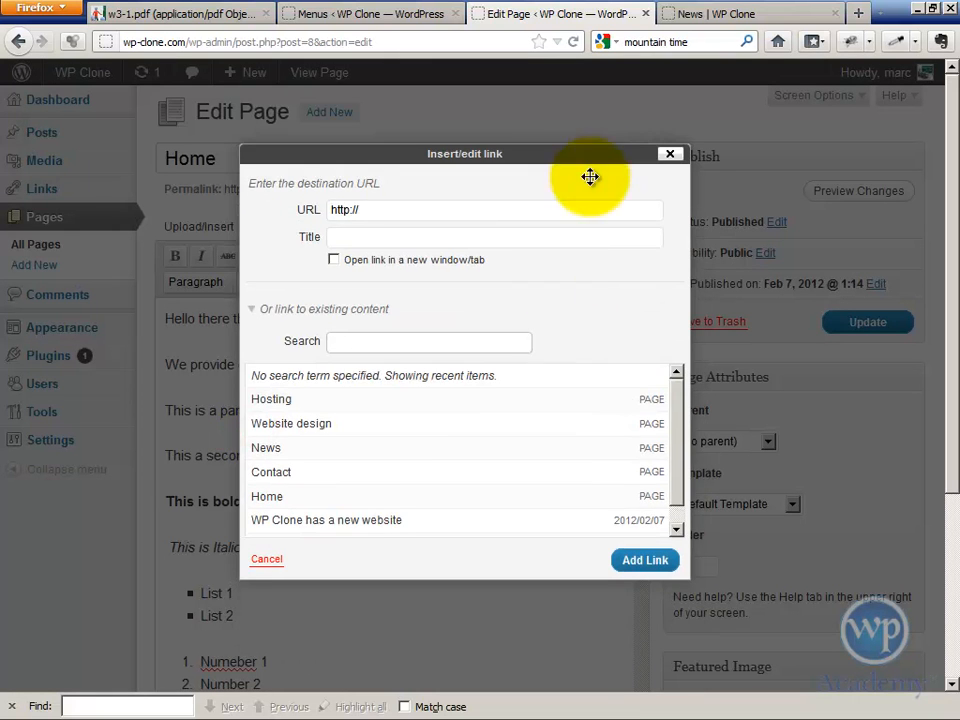
{"action": "left_click", "coordinate": [291, 423]}
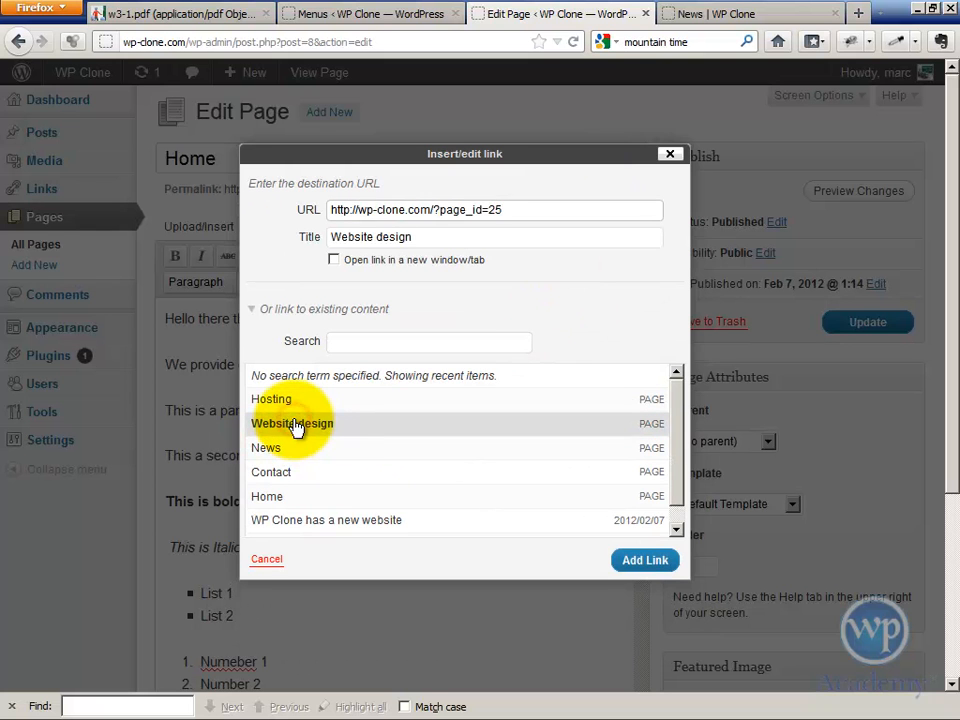
{"action": "left_click", "coordinate": [645, 559]}
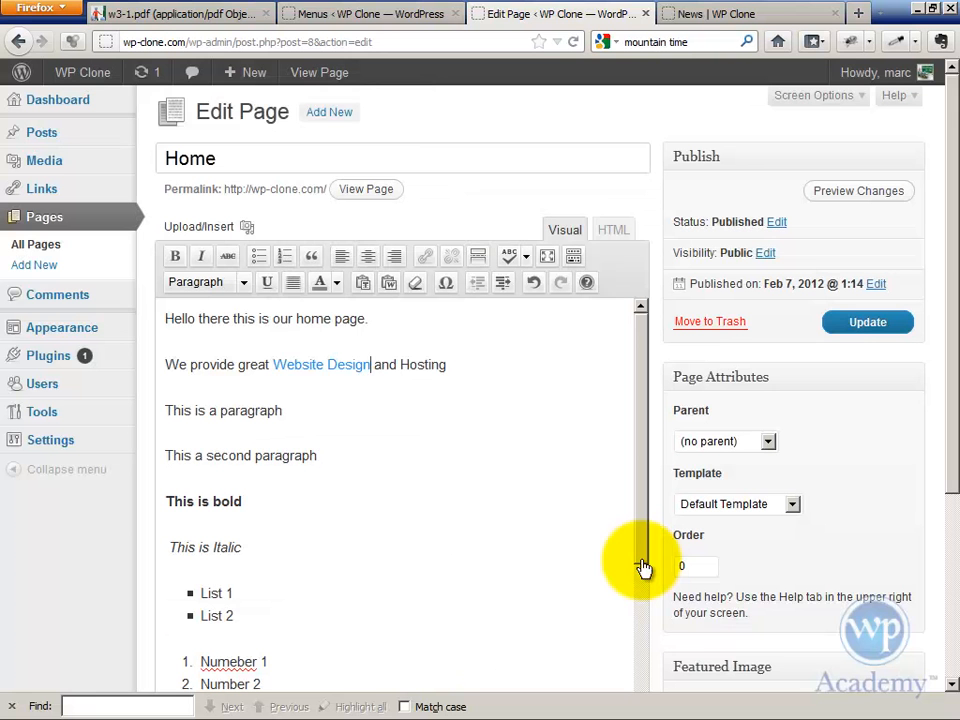
{"action": "mouse_move", "coordinate": [400, 365]}
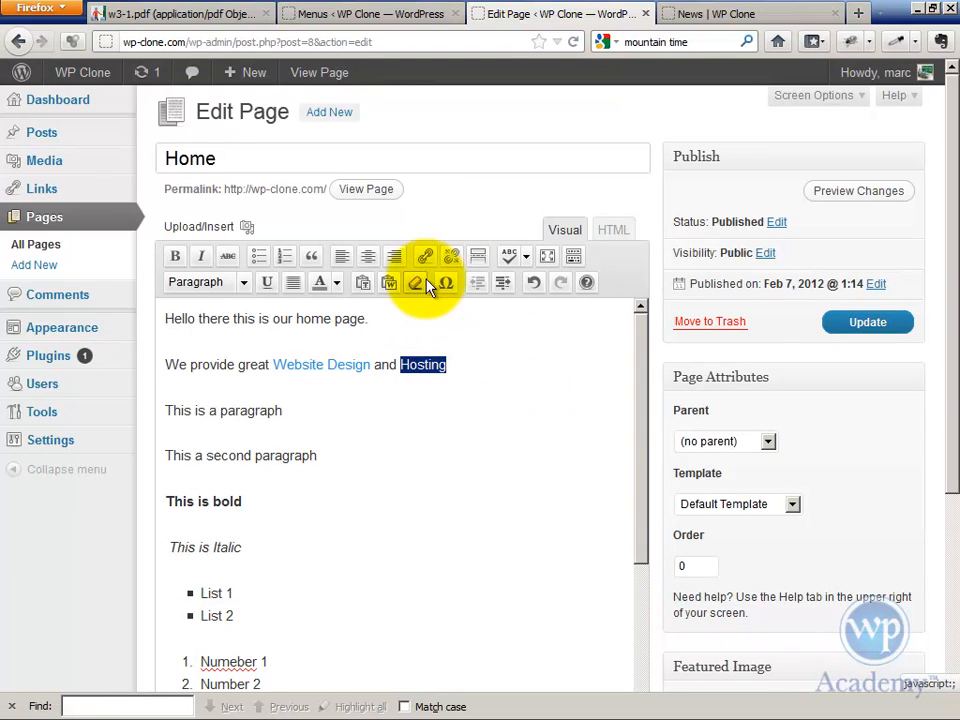
Step: Link 'Hosting' to the existing Hosting page
{"action": "left_click", "coordinate": [424, 256]}
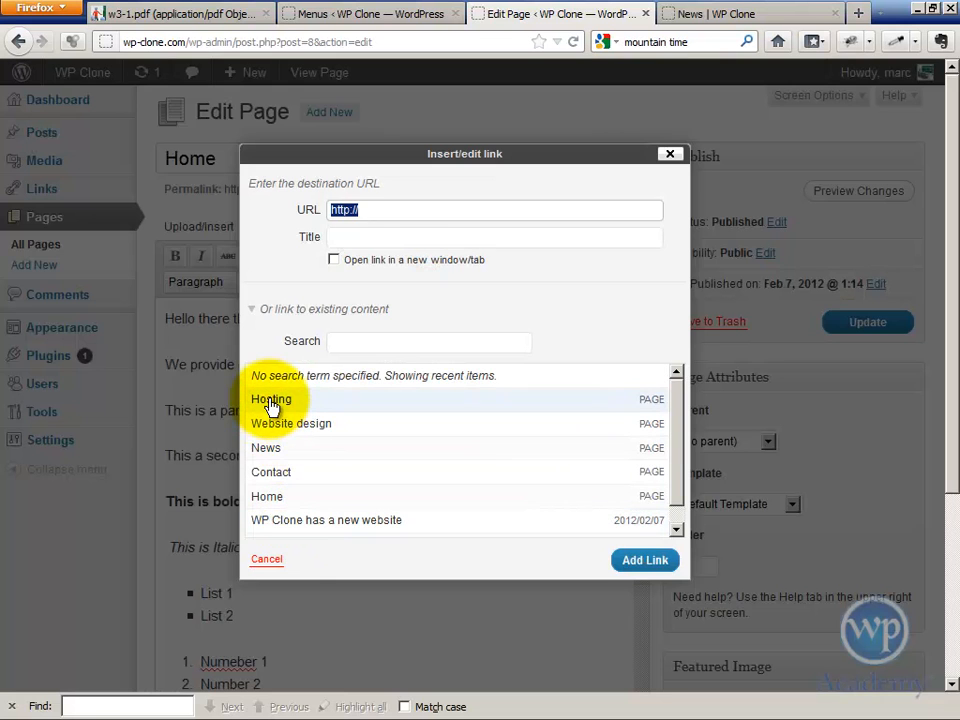
{"action": "left_click", "coordinate": [644, 559]}
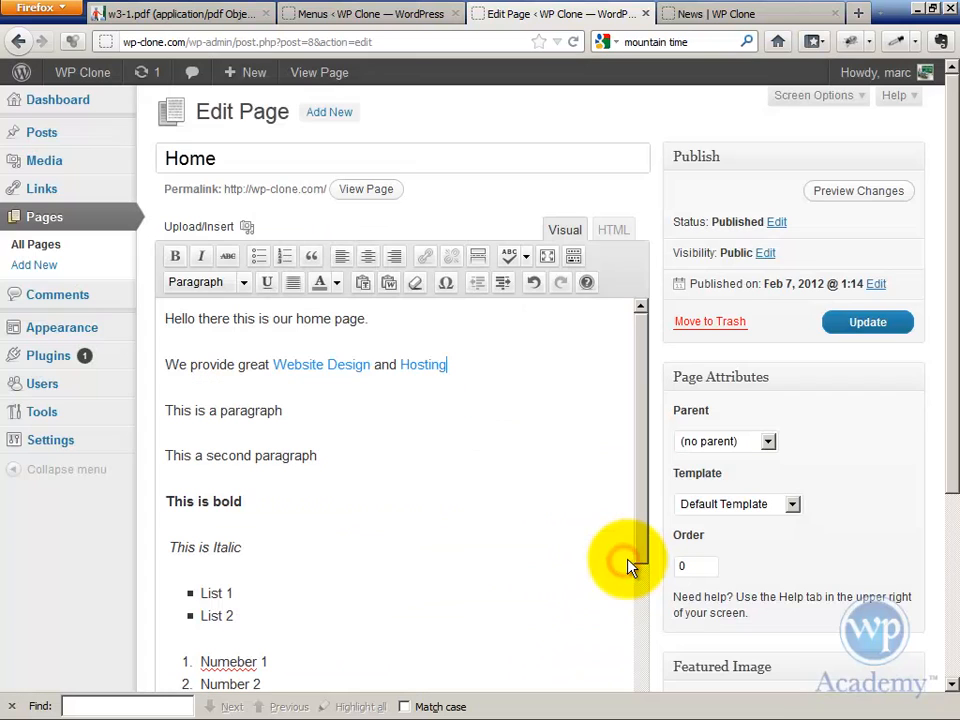
{"action": "left_click", "coordinate": [867, 321]}
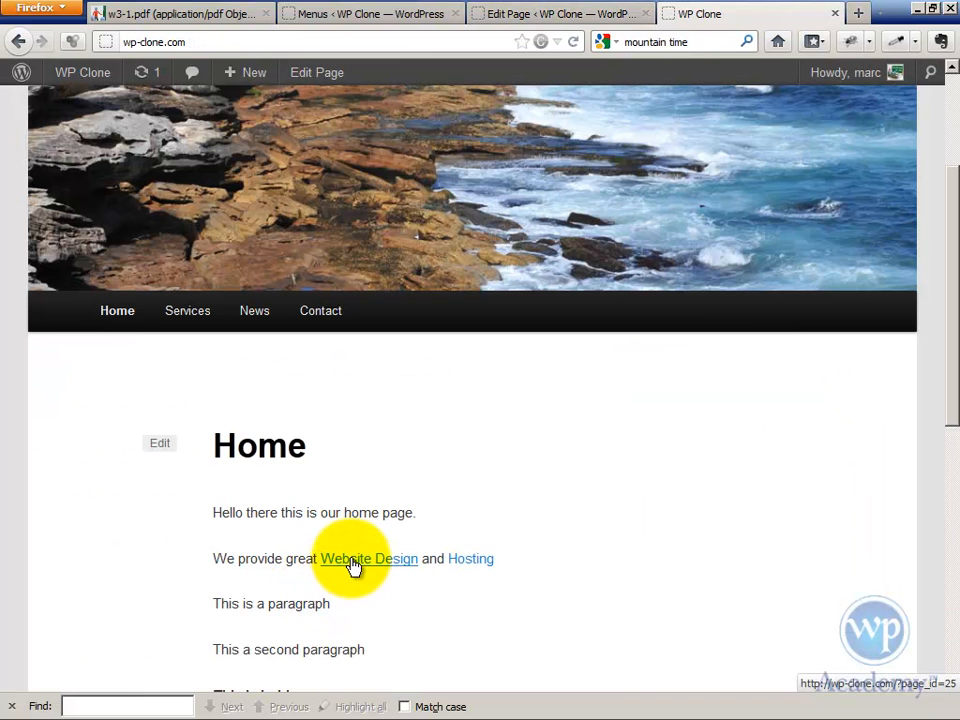
{"action": "mouse_move", "coordinate": [369, 558]}
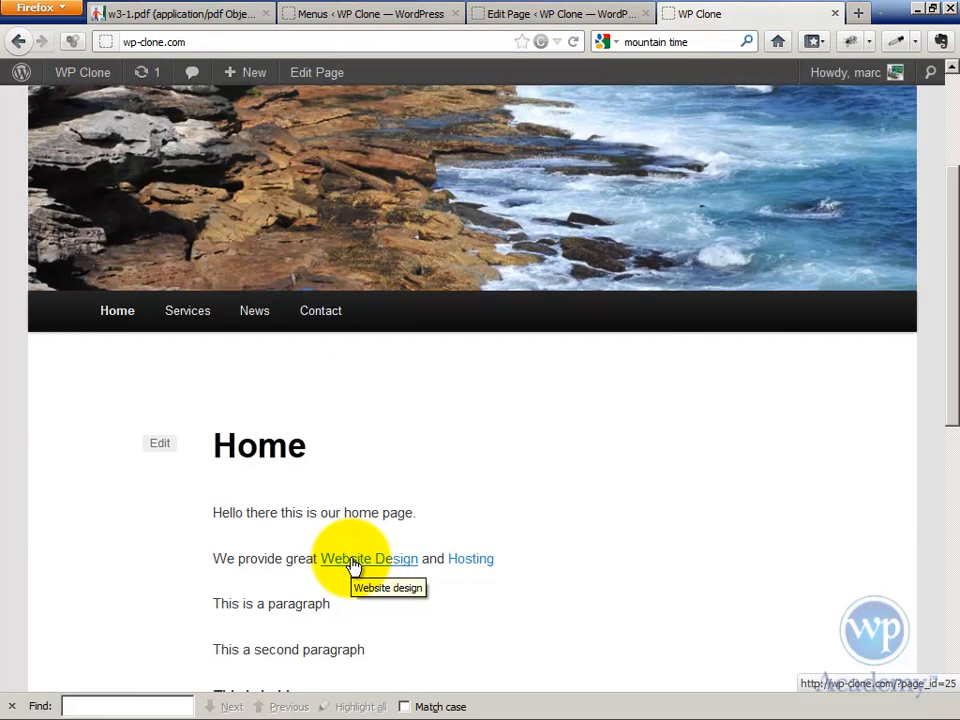
Step: Follow the 'Website Design' link on the live Home page to test it
{"action": "left_click", "coordinate": [369, 558]}
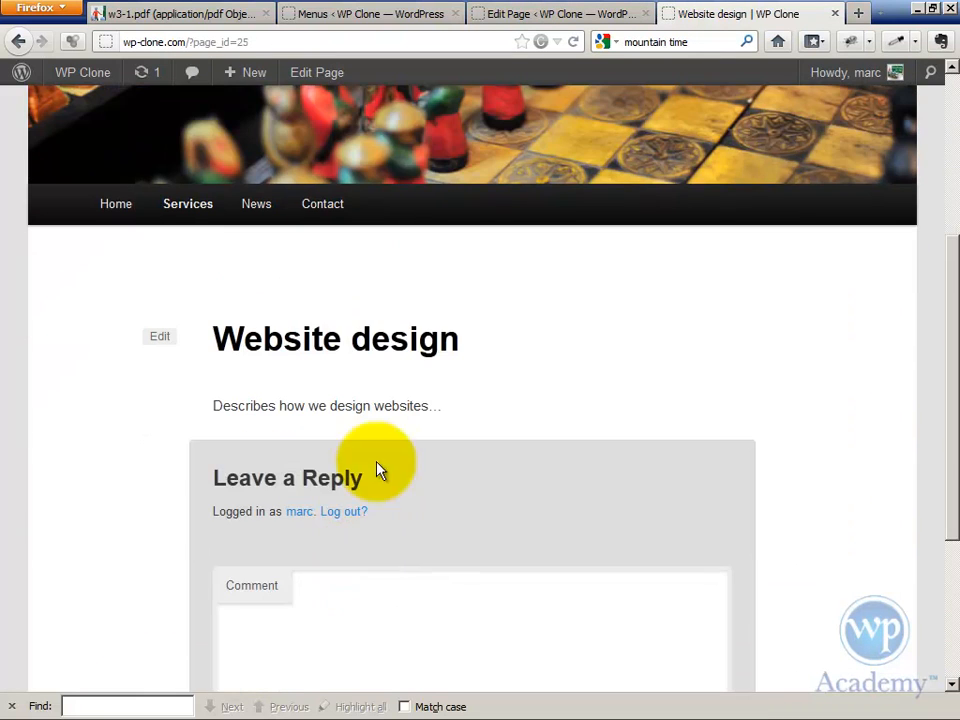